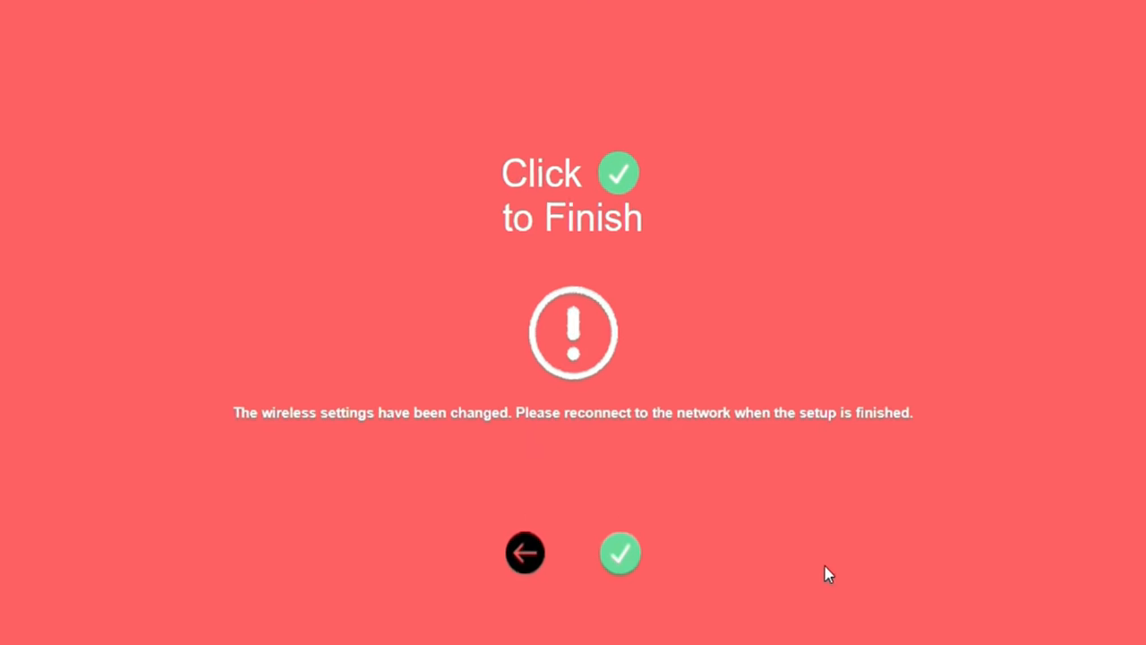
Step: Leave the finish screen and bring up Windows' list of nearby Wi-Fi networks
left_click(619, 551)
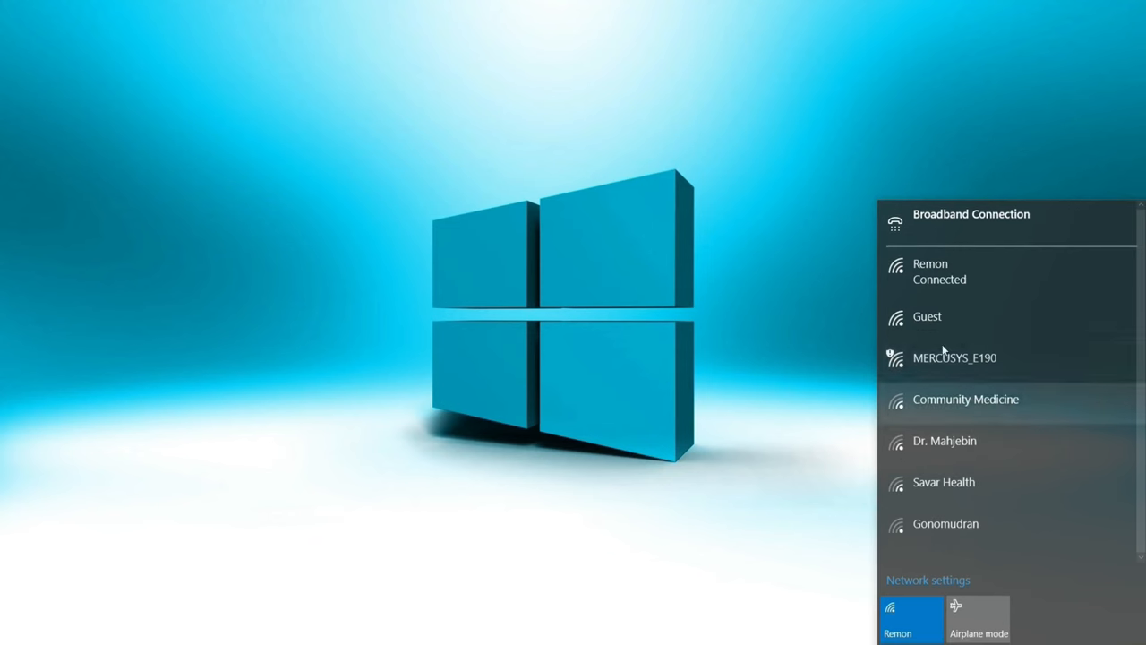
Step: Join the router's MERCUSYS_E190 Wi-Fi network from the Windows network list
left_click(955, 358)
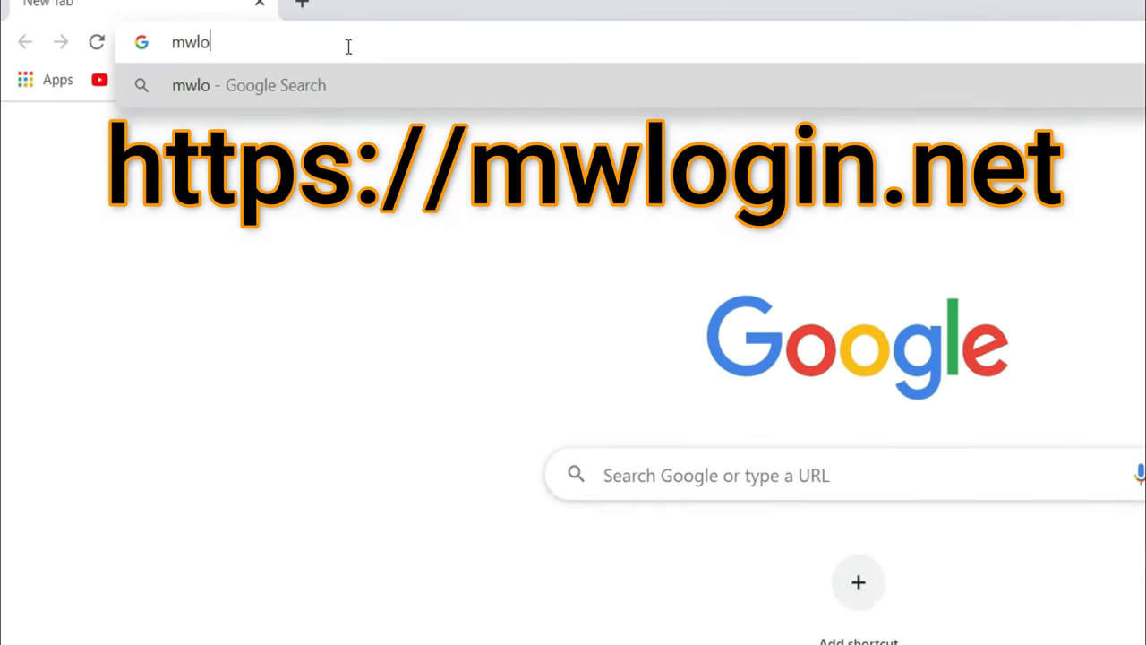
Step: Load the router setup page at mwlogin.net showing the Create Login Password form
type("gin.net")
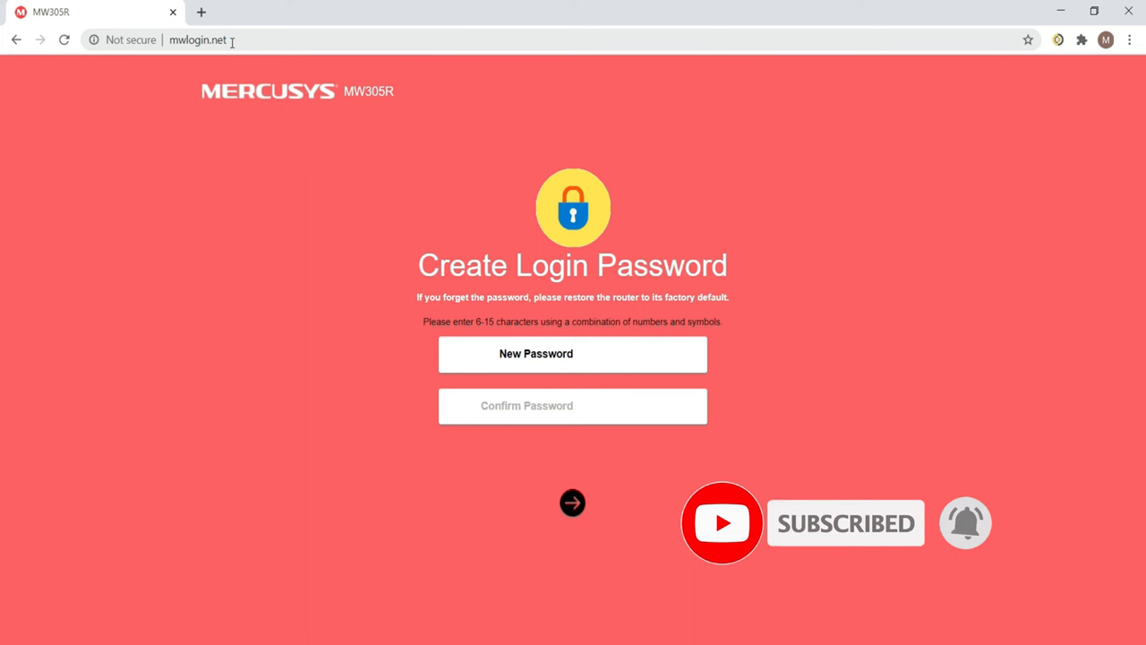
Step: Create and confirm the new admin login password and submit it to reach the Network step
left_click(573, 353)
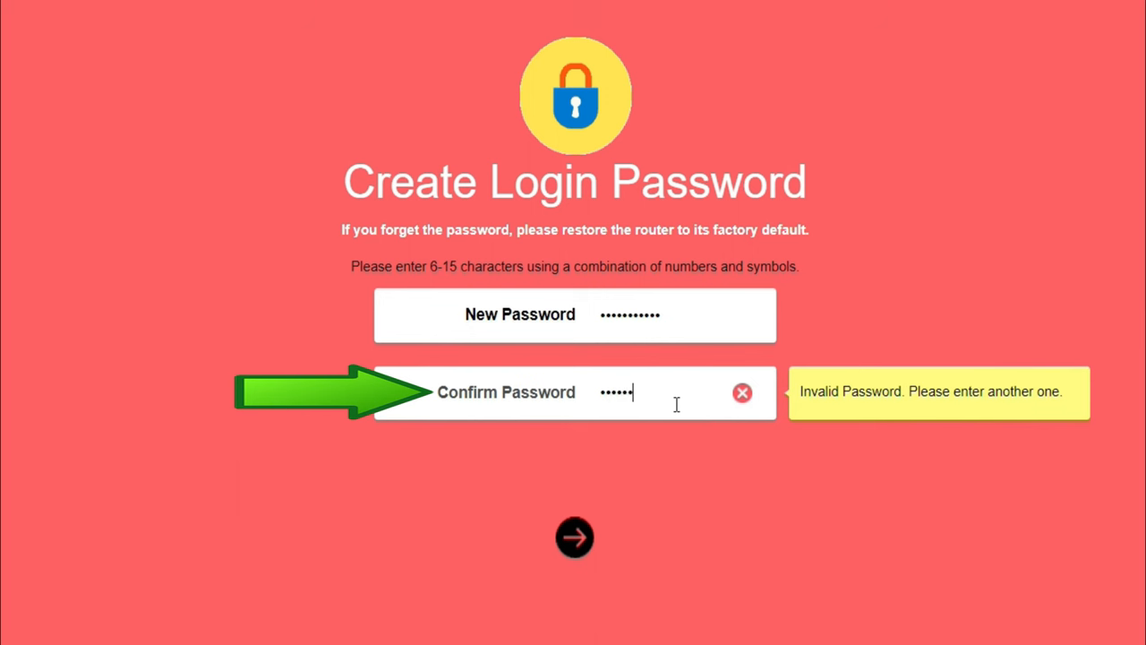
type("••••")
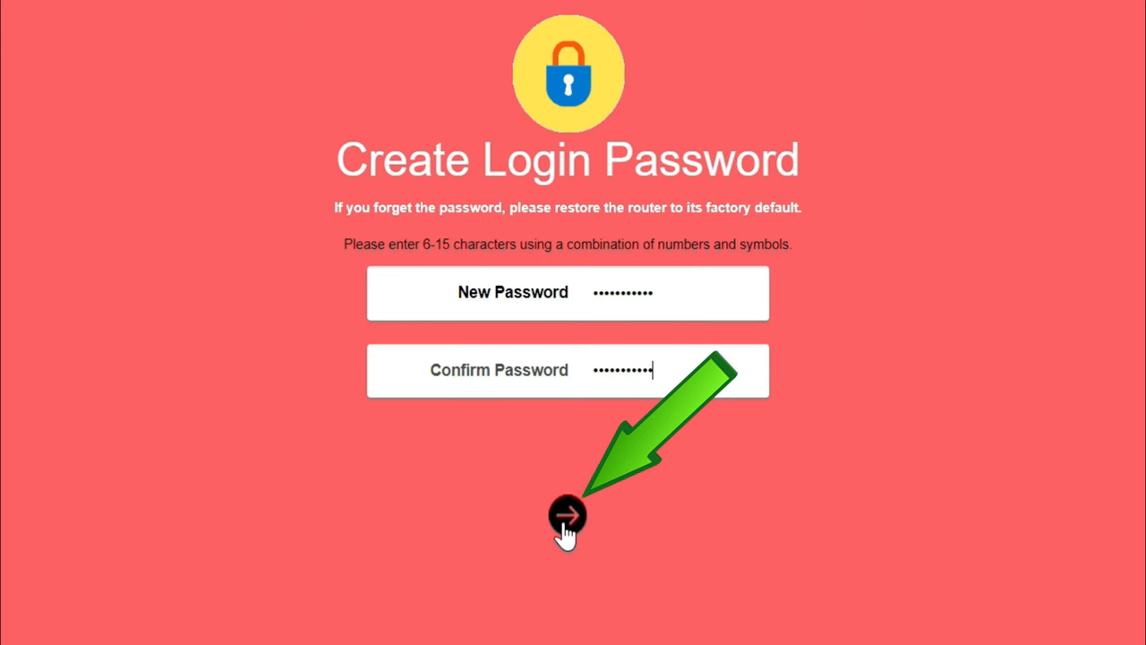
left_click(568, 512)
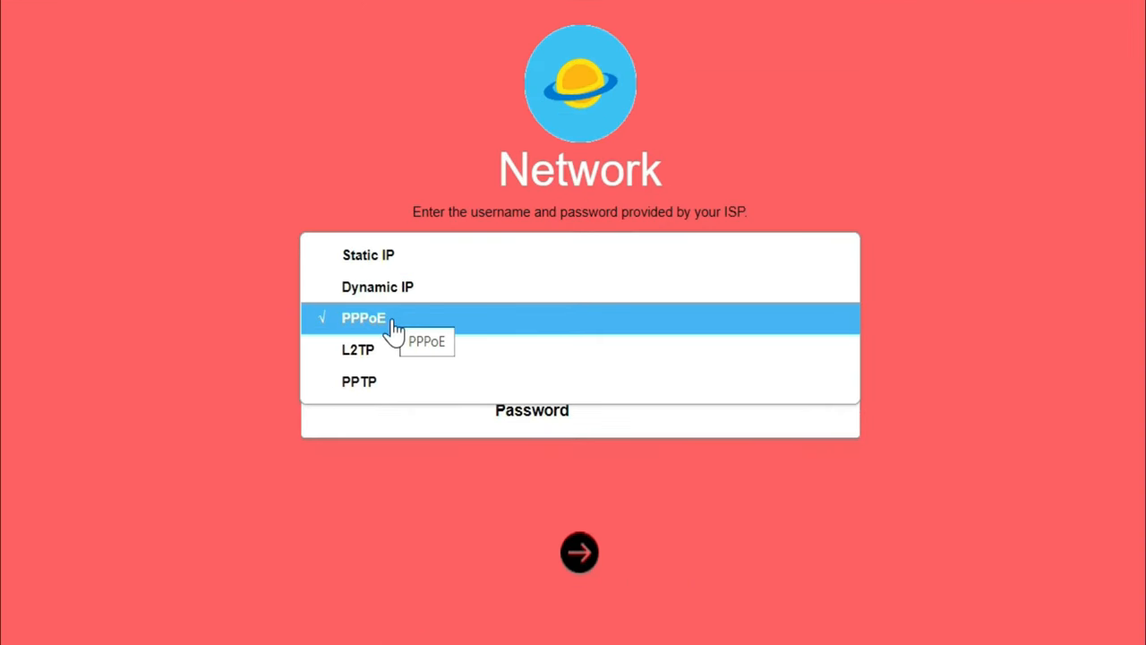
mouse_move(392, 337)
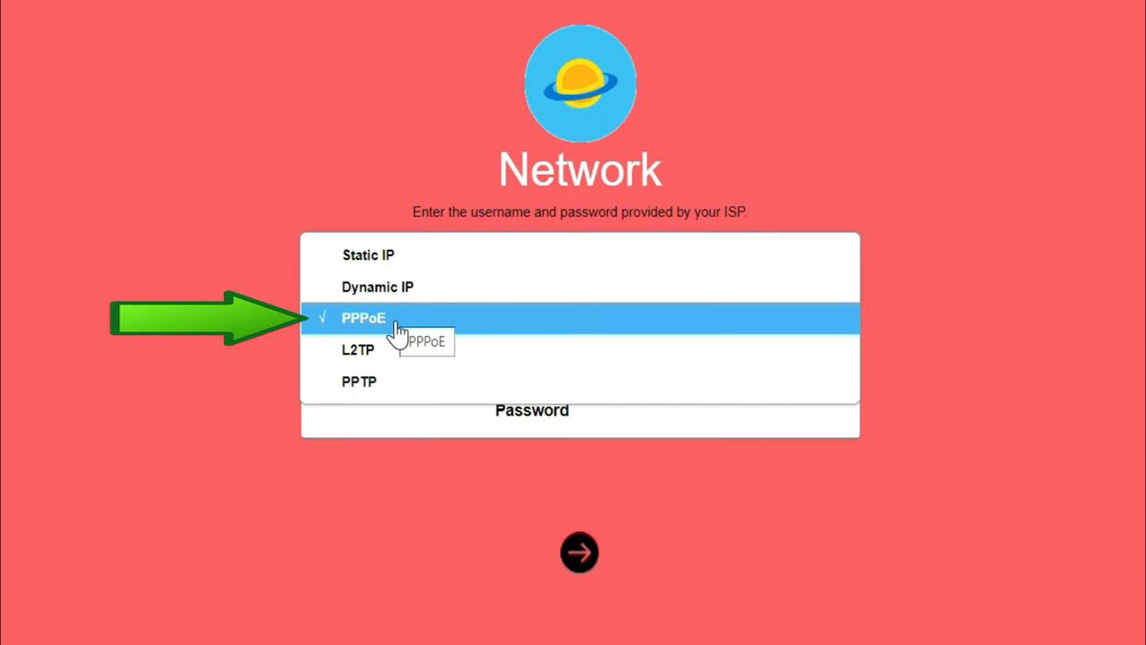
Step: Set the connection type to PPPoE with username Technological Advice and the ISP password, then continue
left_click(364, 318)
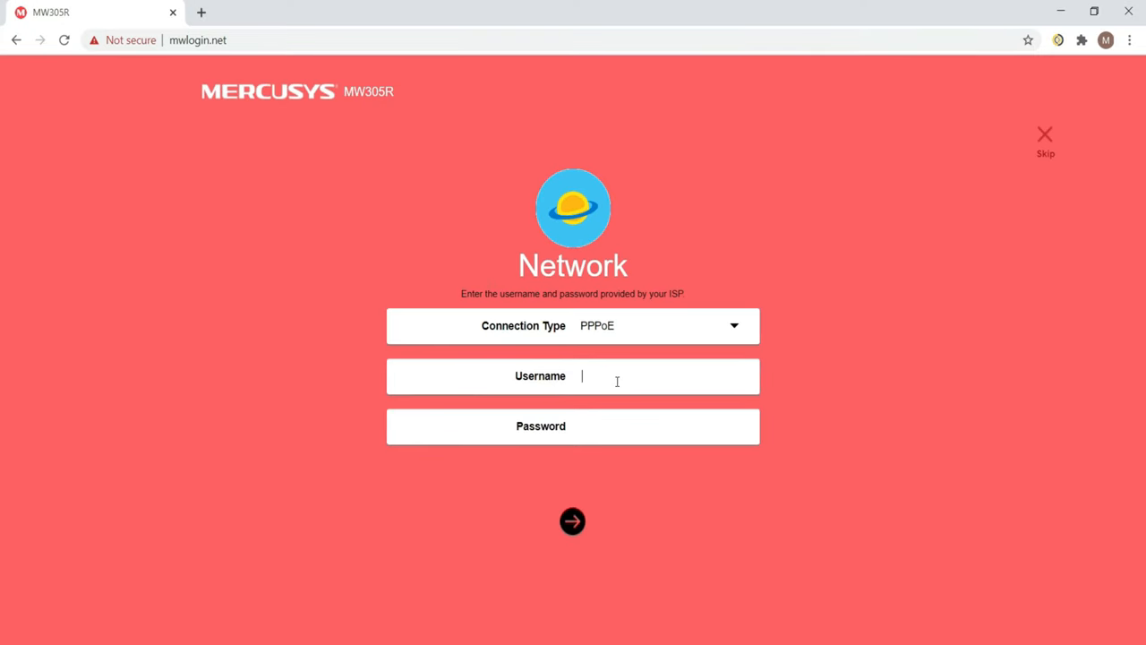
key("F11")
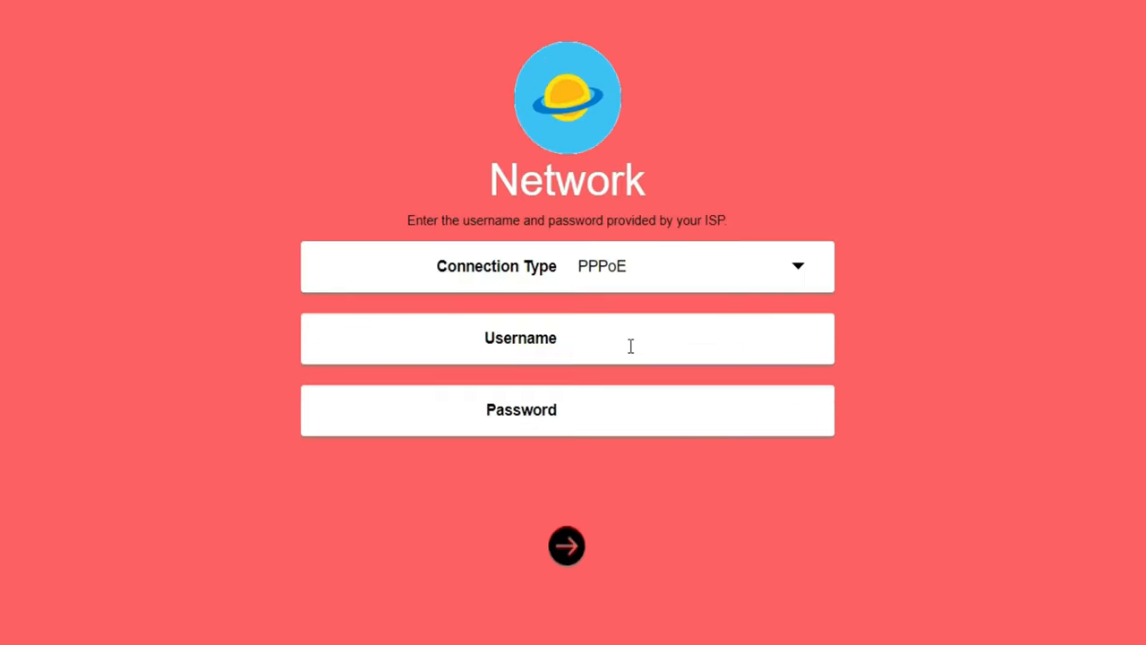
type("Techno")
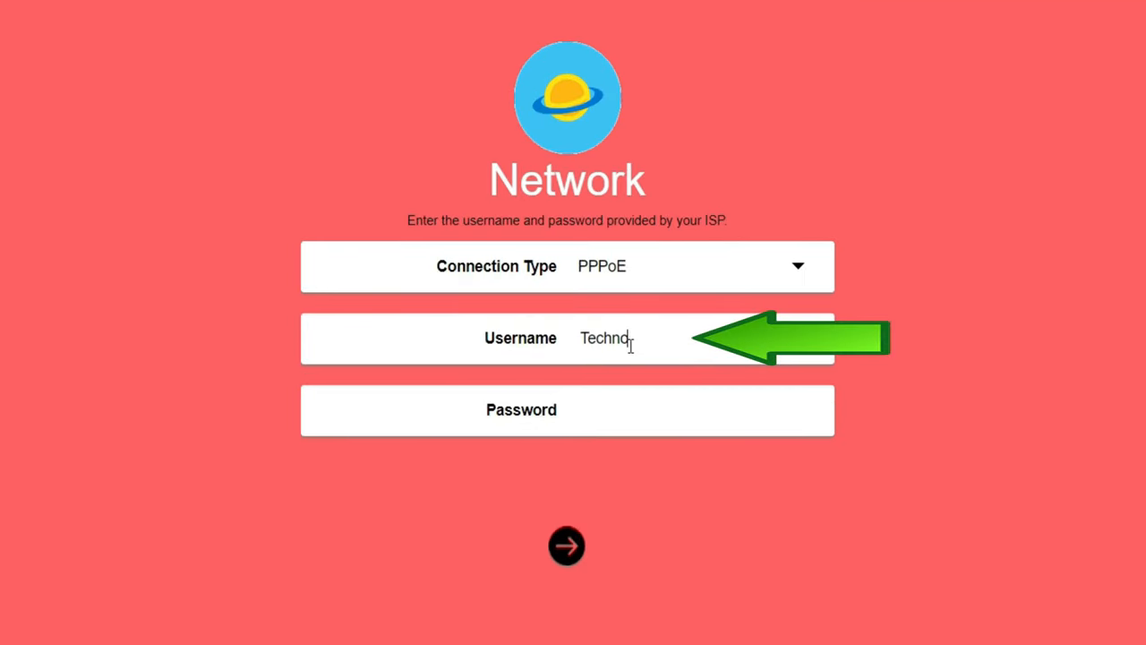
type("logical Advice")
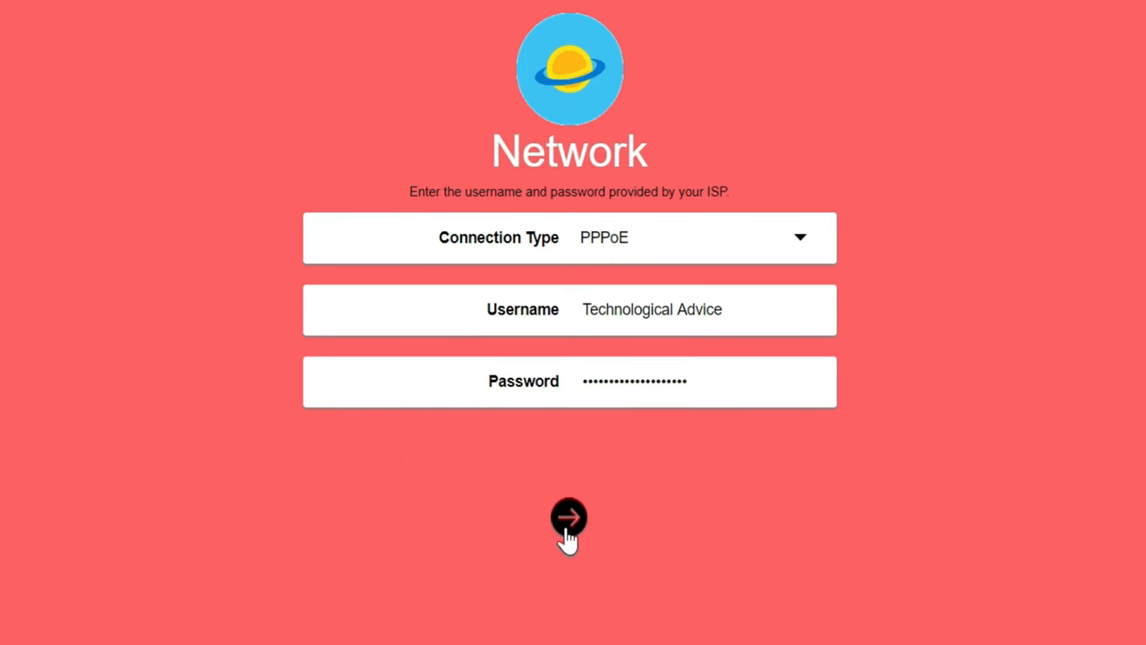
left_click(570, 518)
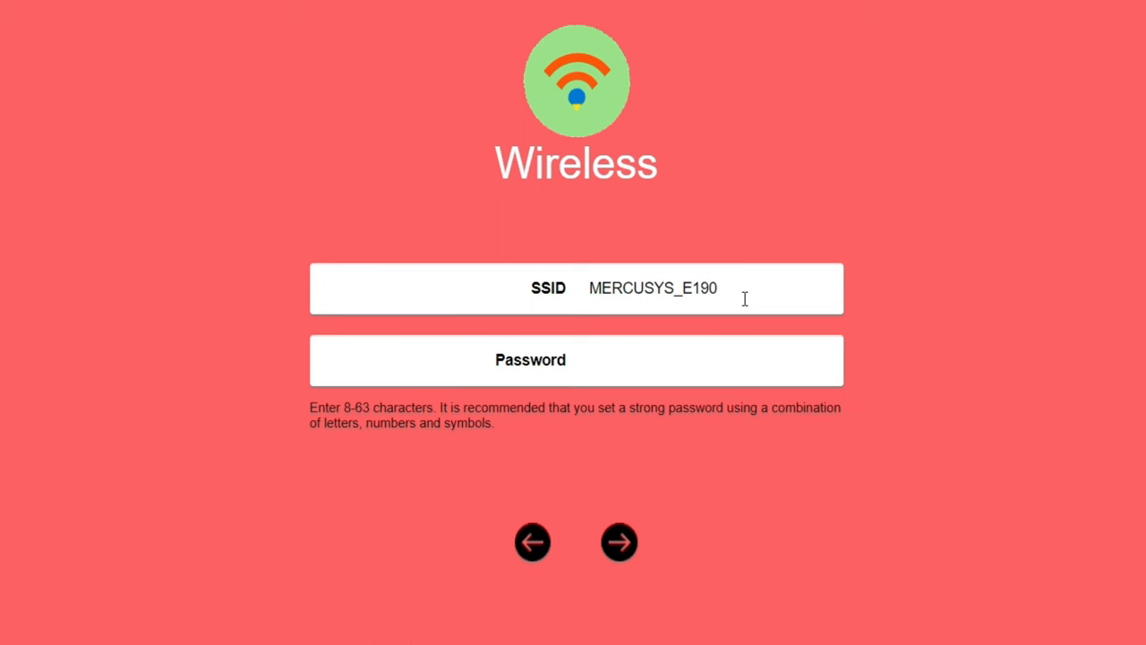
double_click(652, 287)
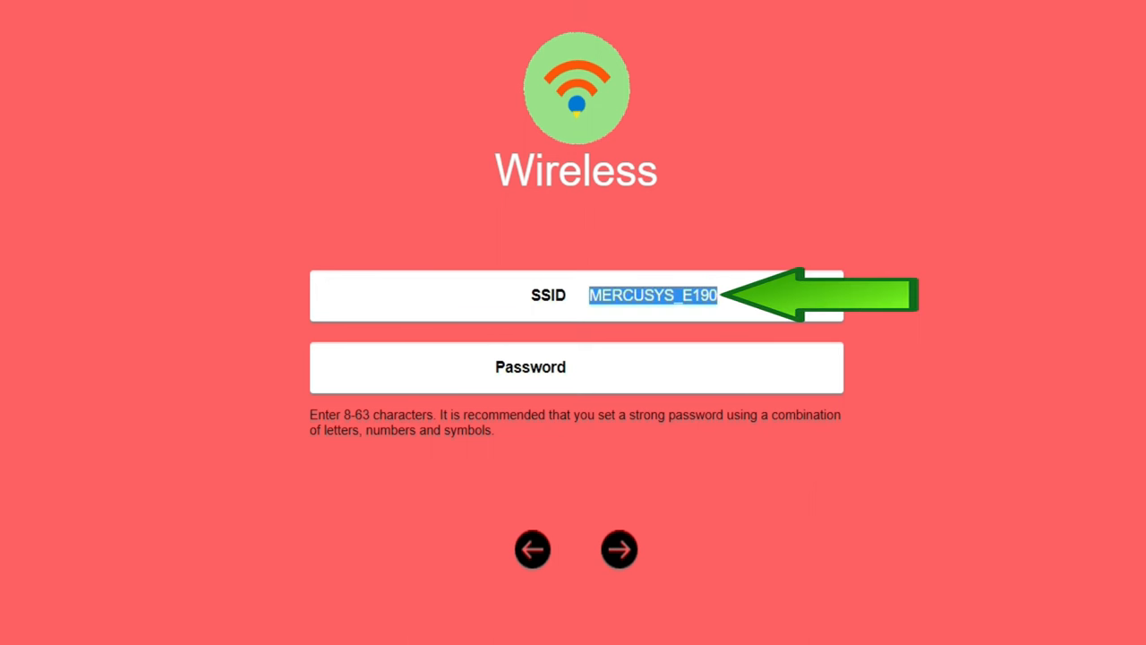
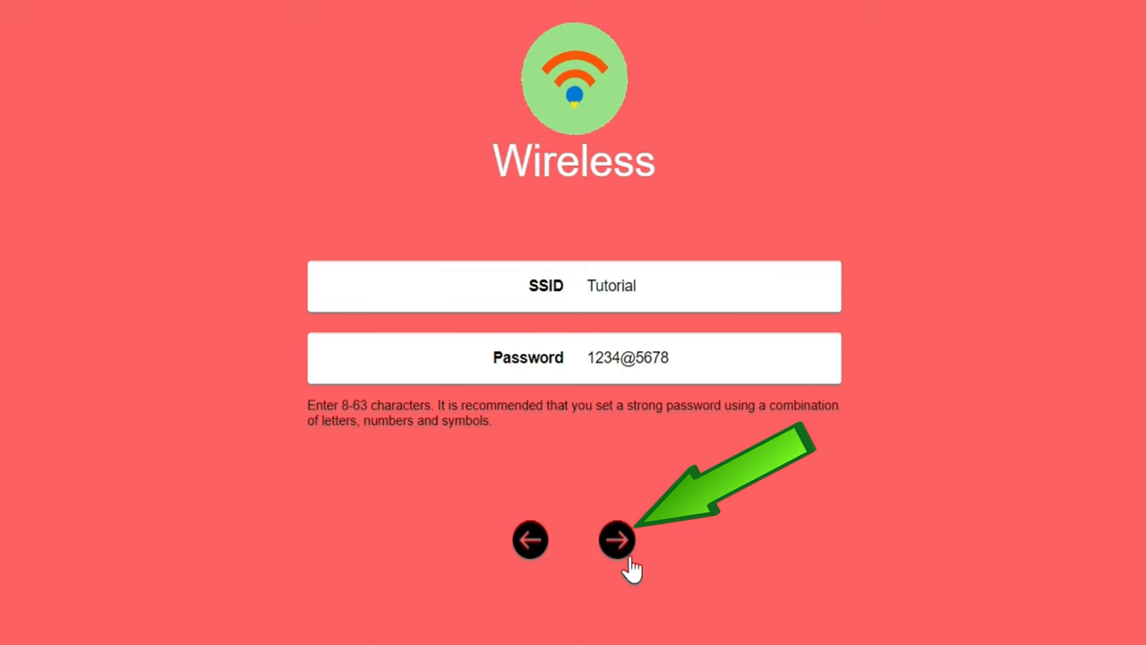
mouse_move(784, 538)
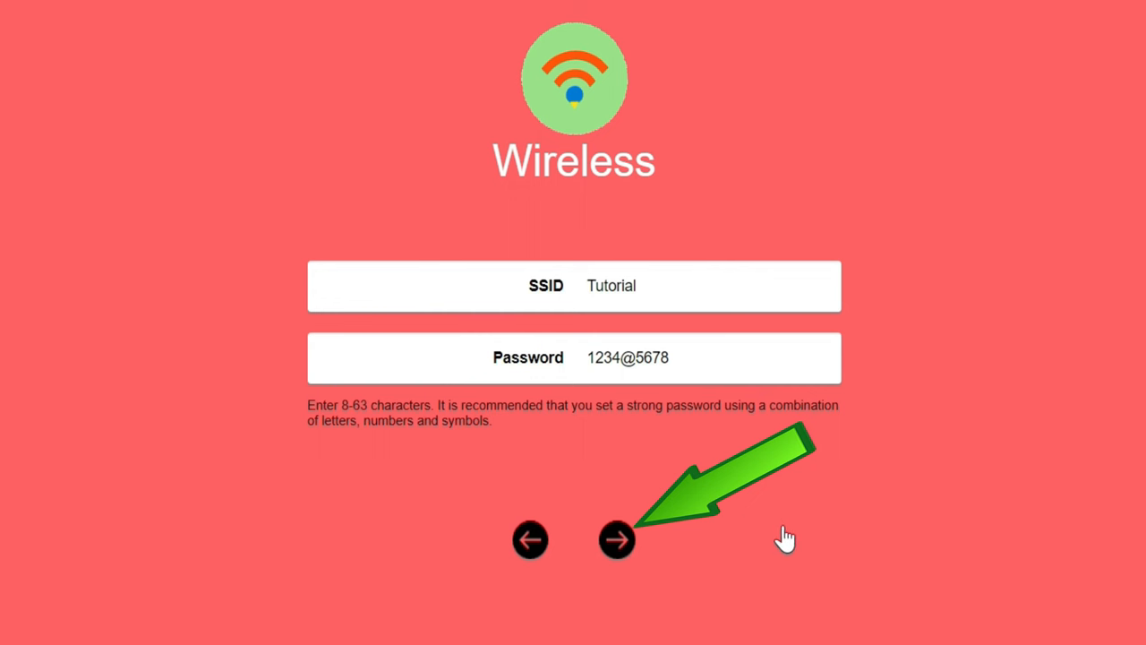
left_click(616, 539)
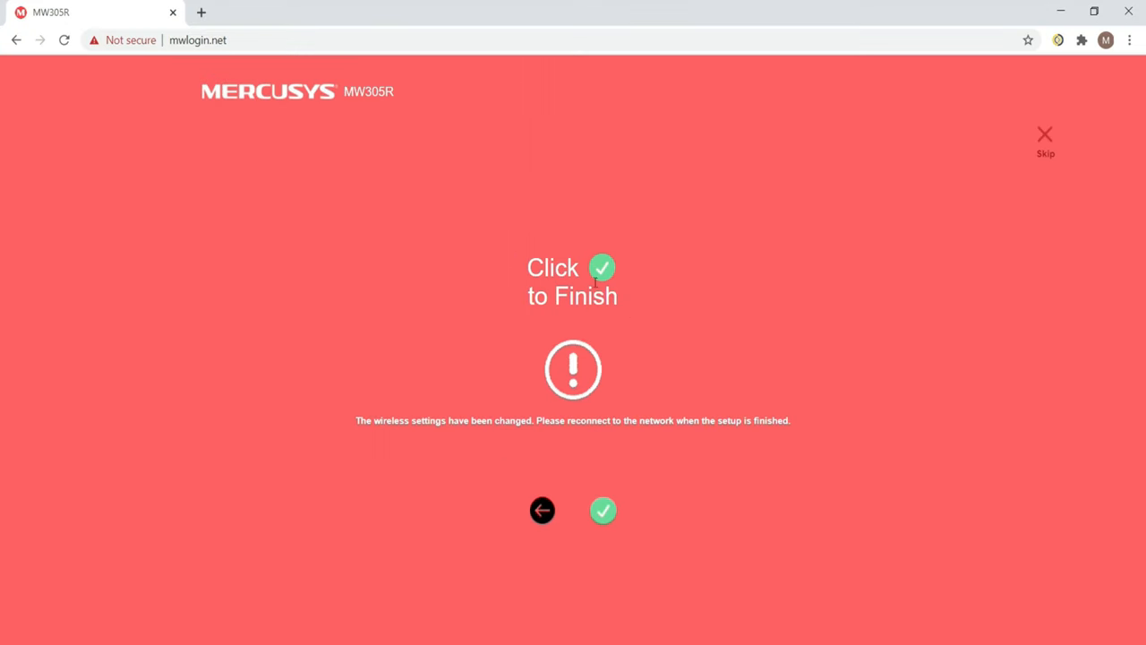
mouse_move(262, 117)
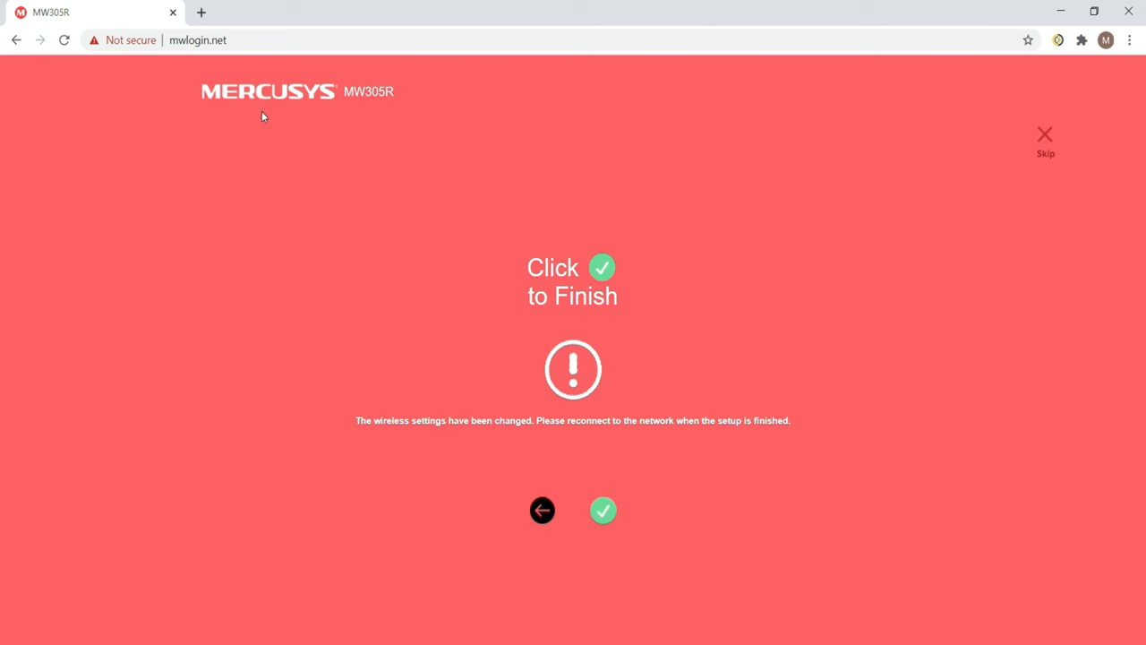
mouse_move(500, 272)
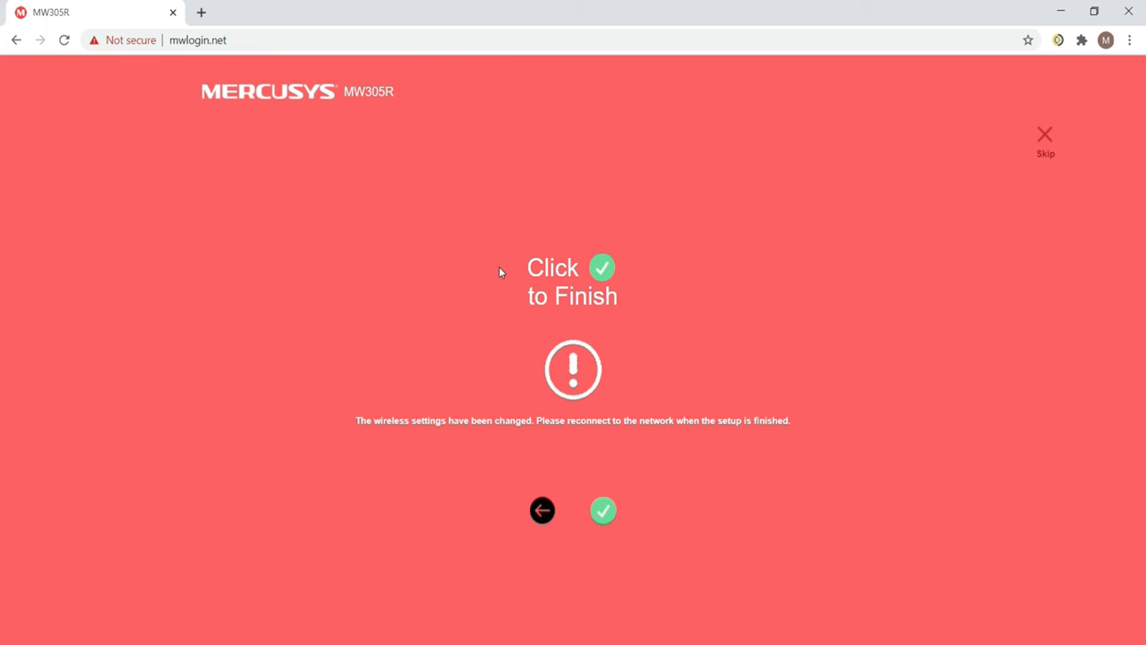
Step: Confirm the finish step so the router applies the settings and the network disconnects
key("F11")
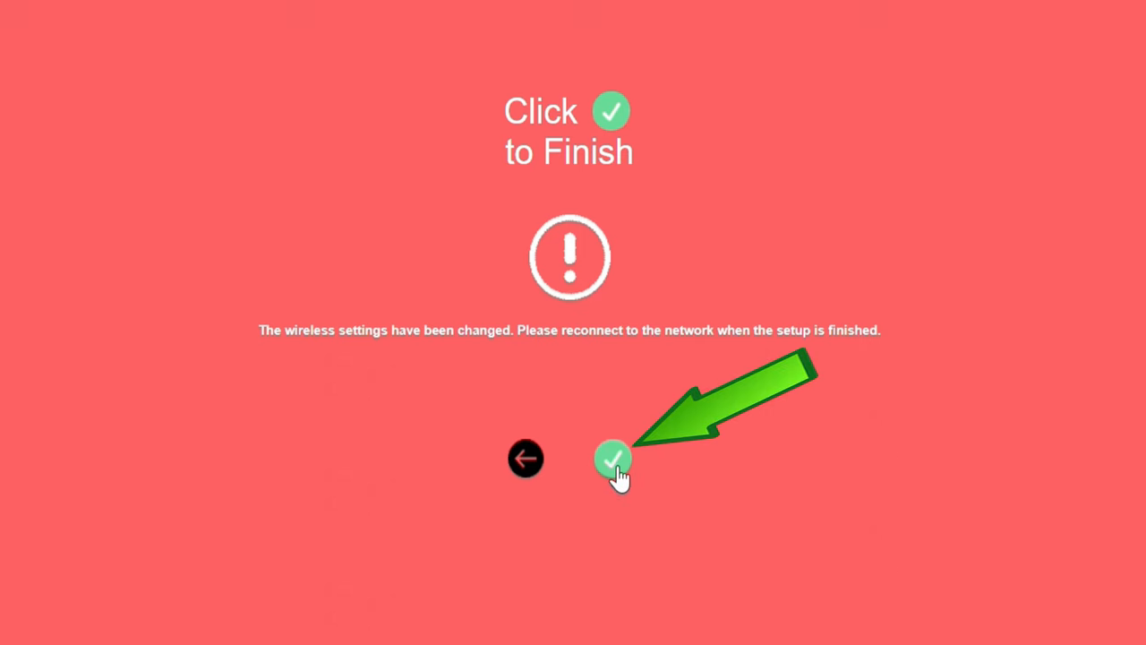
left_click(612, 459)
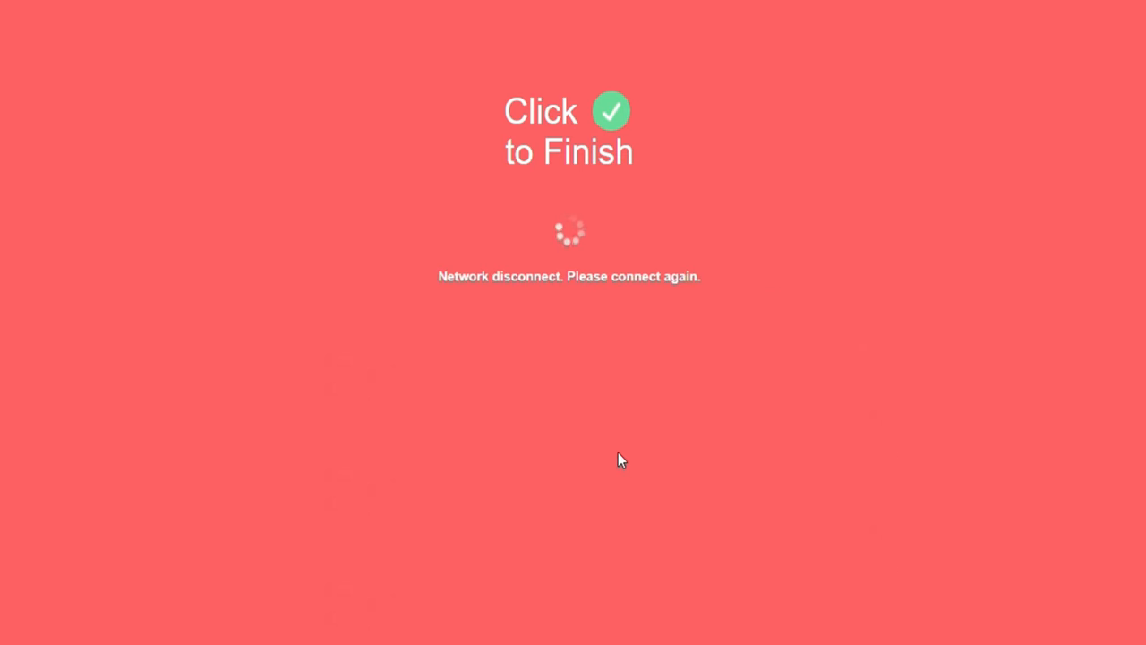